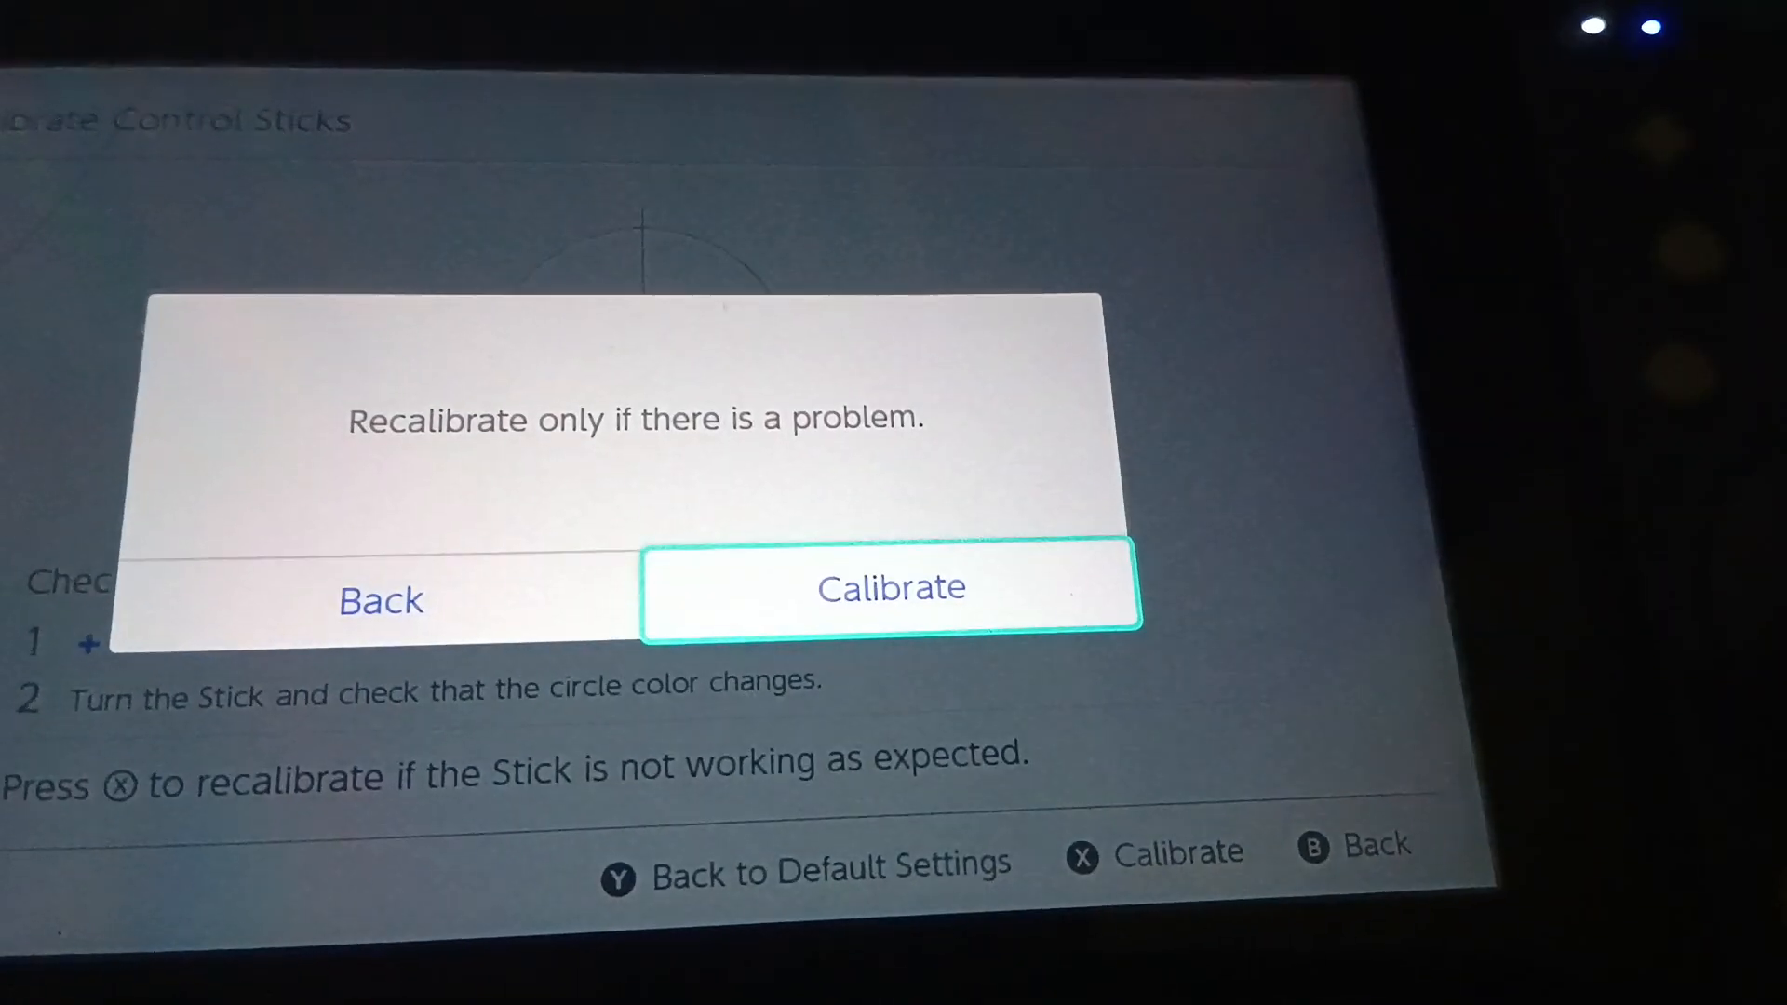
Choose Calibrate on the recalibration prompt to begin the control stick calibration.
click(892, 588)
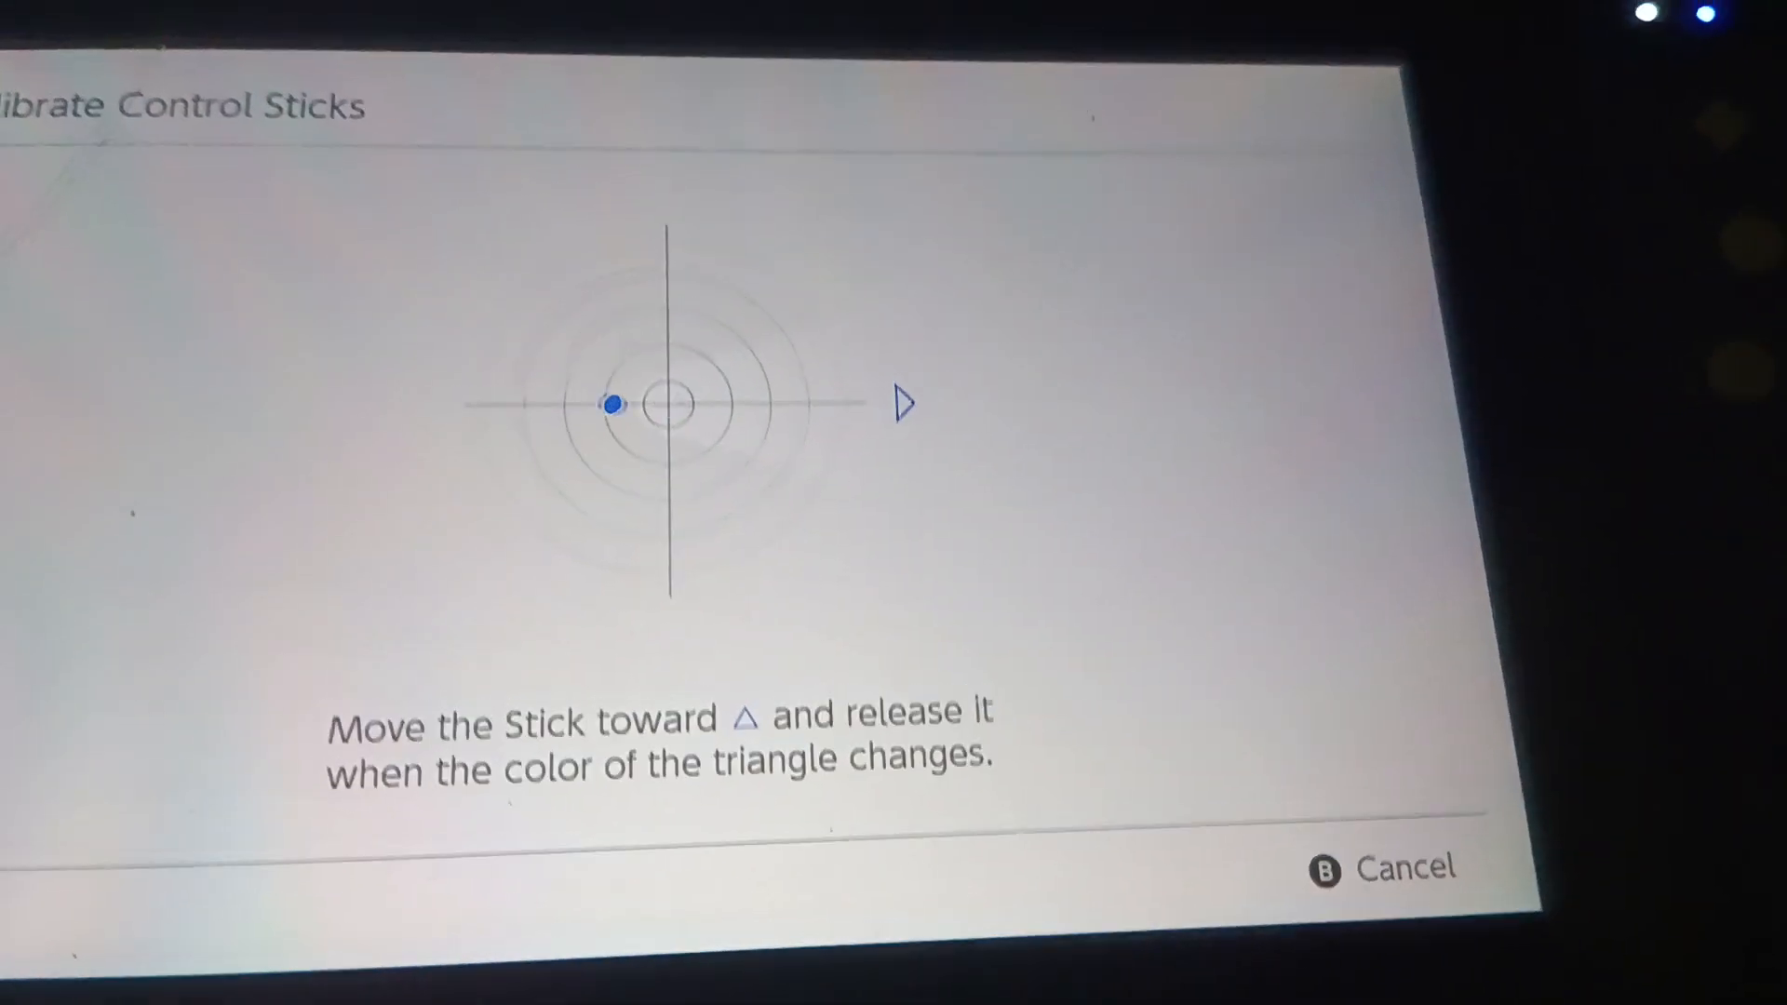